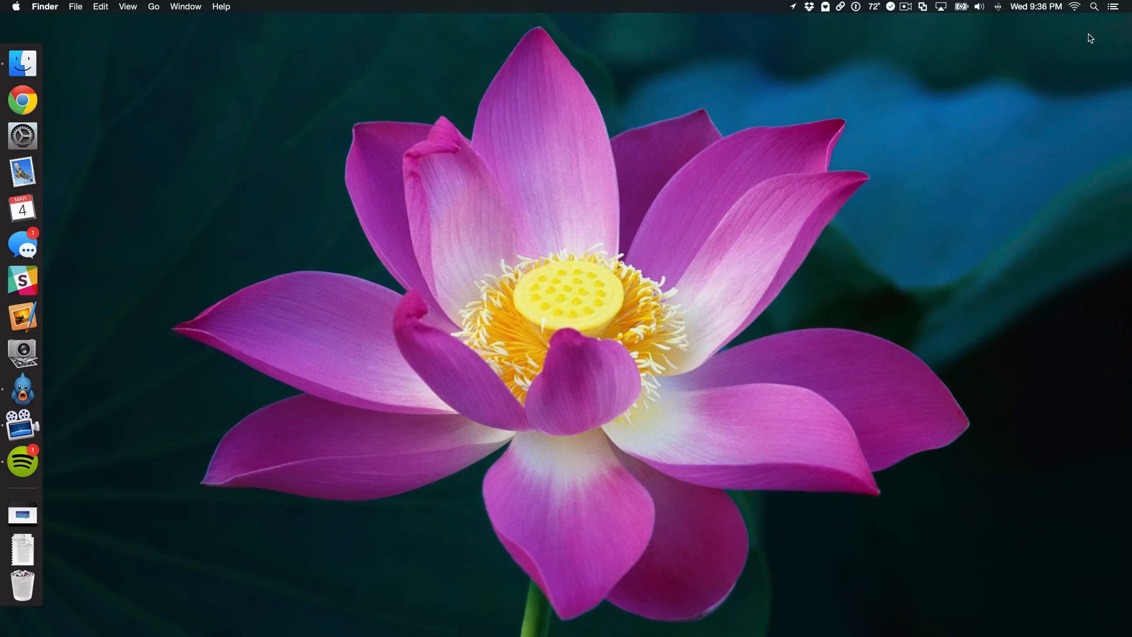
# - Open Notification Center from the menu bar and scroll through its panel
pyautogui.click(1114, 7)
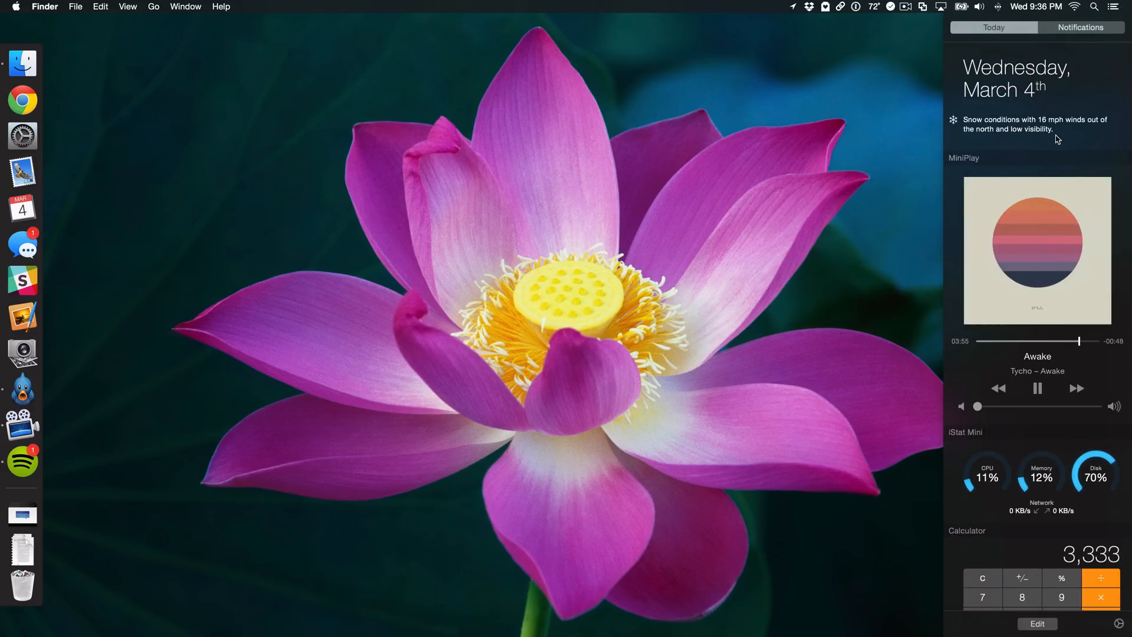
pyautogui.scroll(-3)
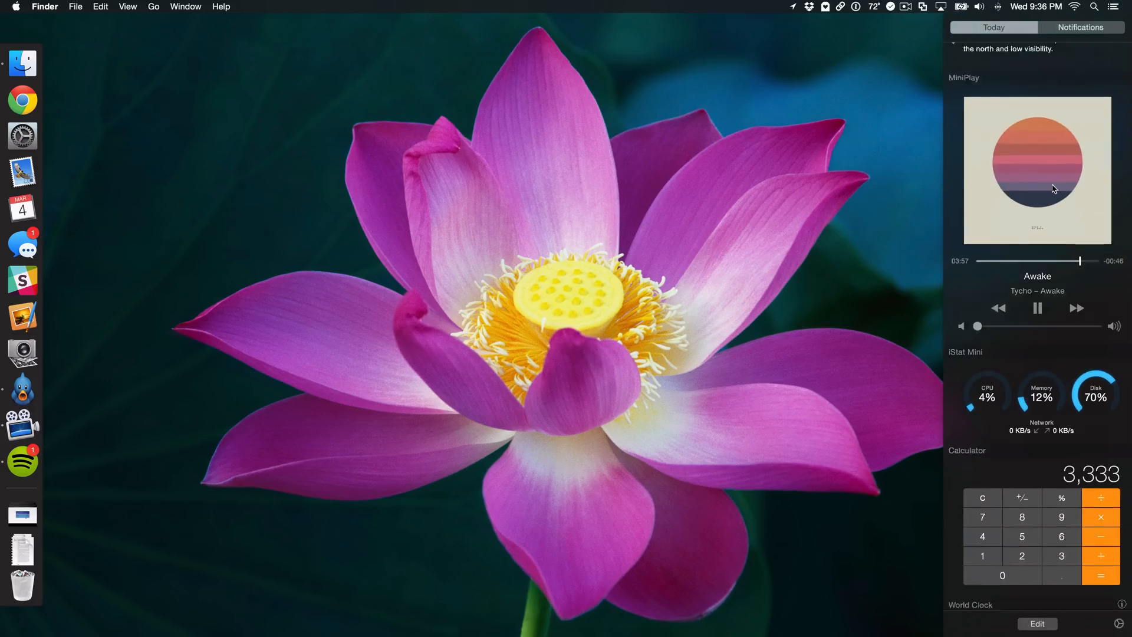
pyautogui.scroll(-3)
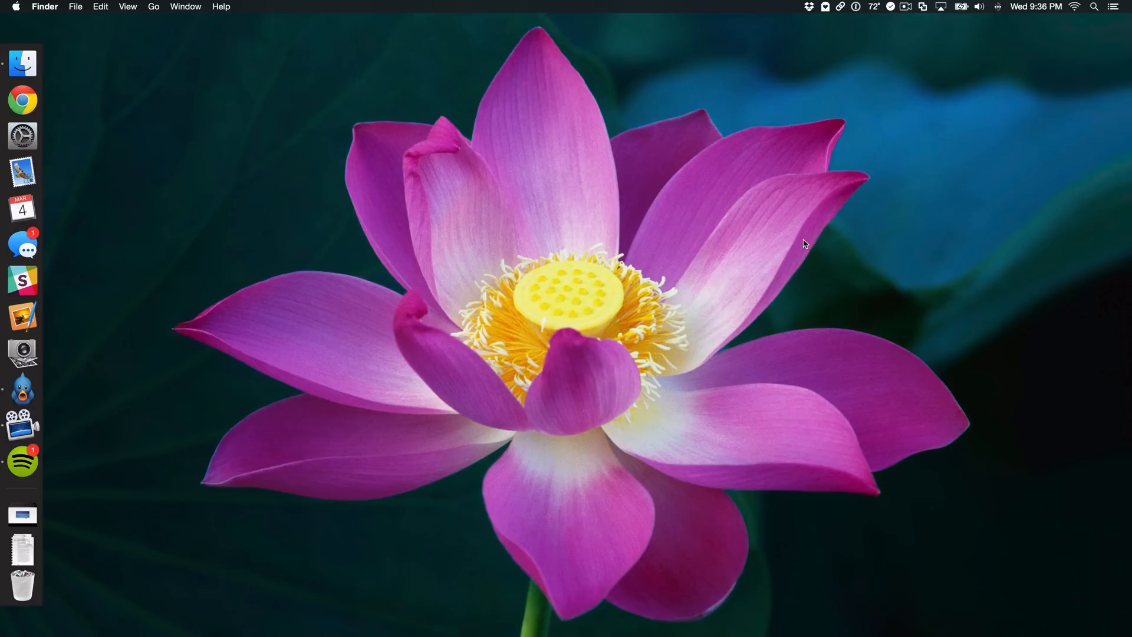
pyautogui.moveTo(818, 241)
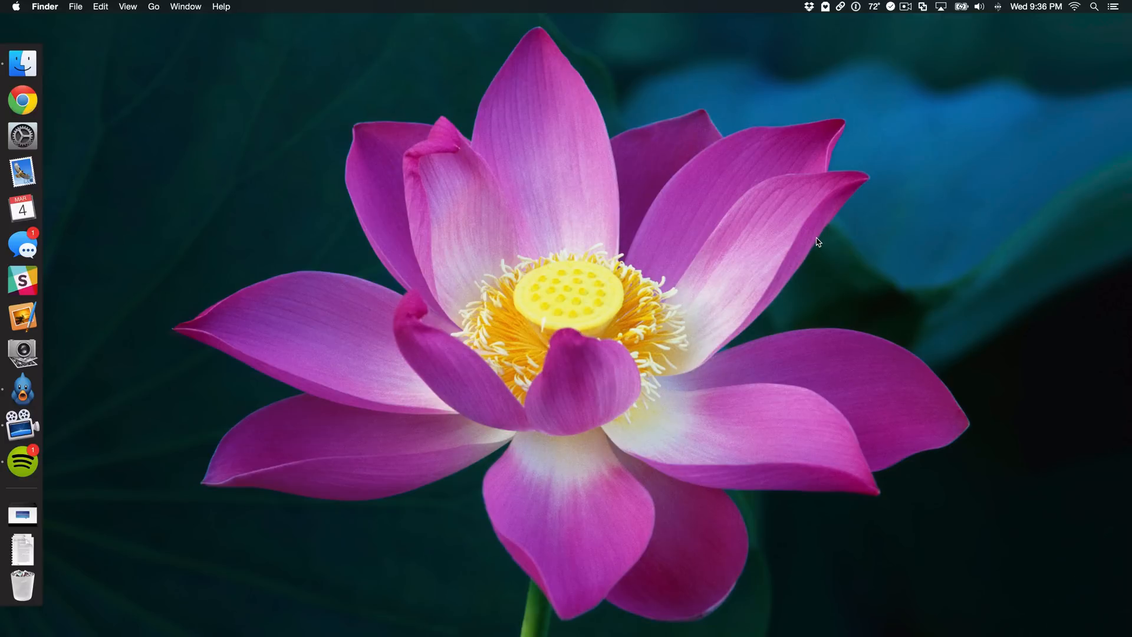
pyautogui.moveTo(920, 213)
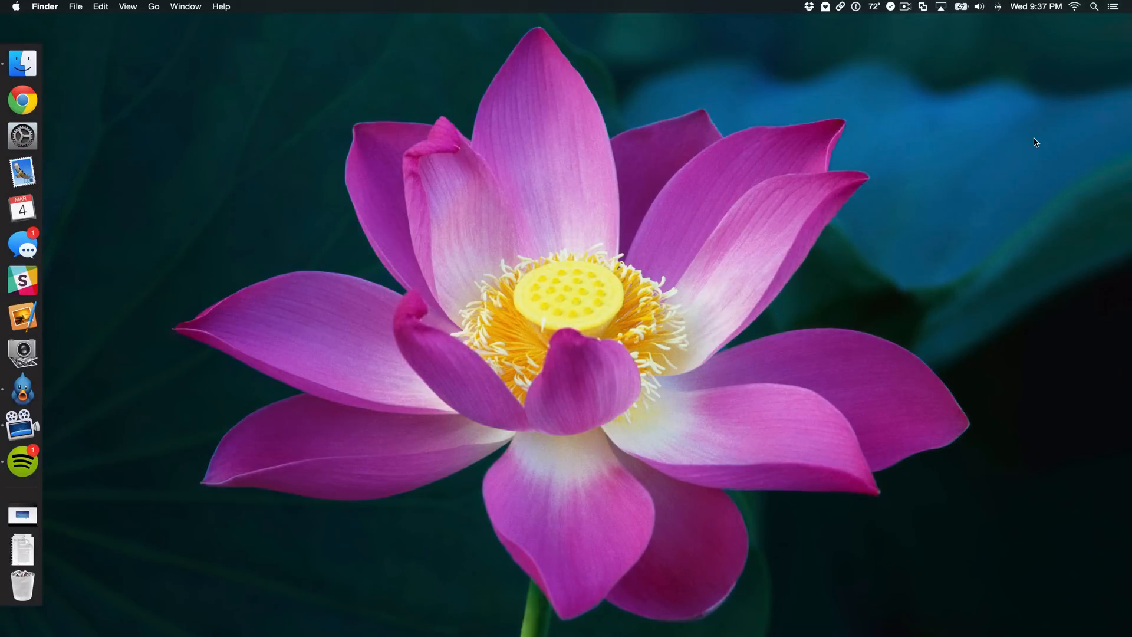
pyautogui.moveTo(1082, 85)
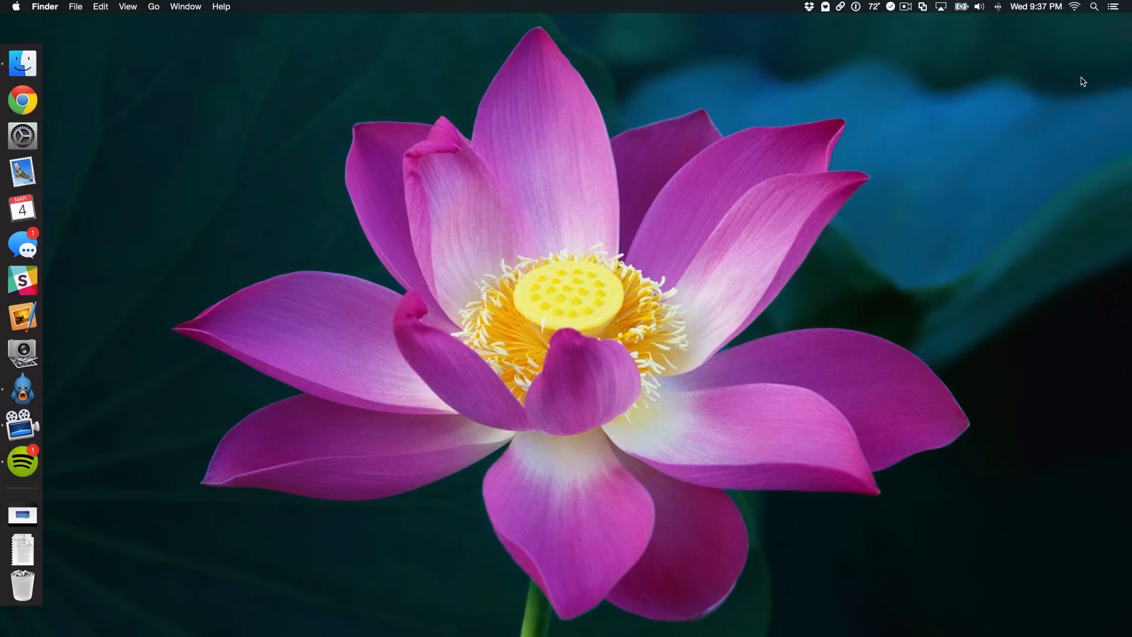
pyautogui.moveTo(1116, 31)
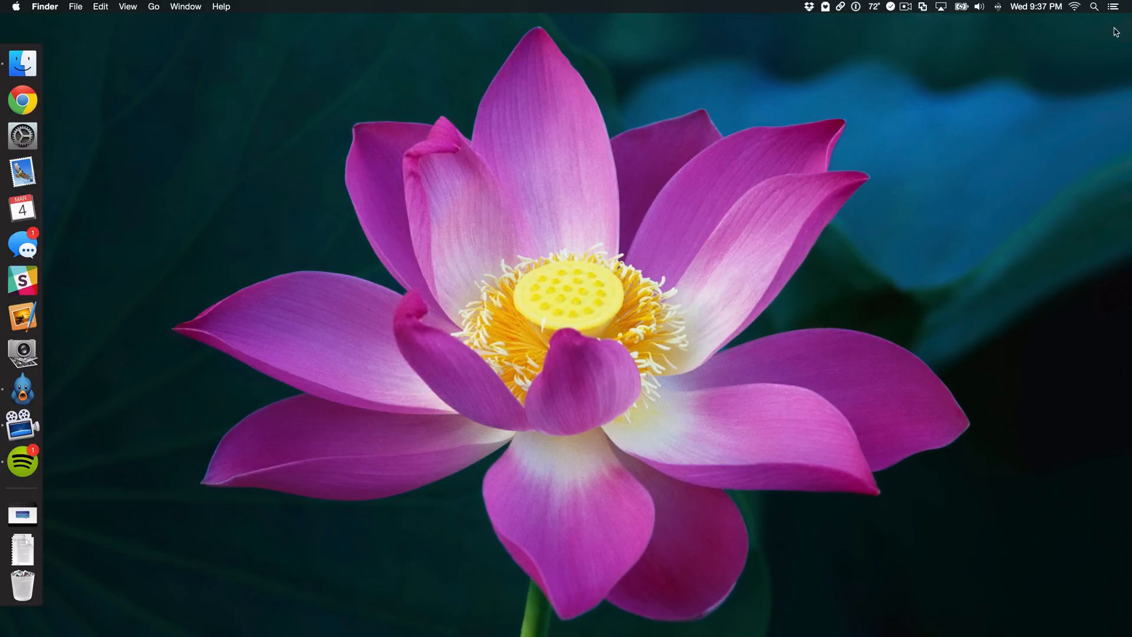
# - Reopen and close Notification Center, then open System Preferences' Keyboard pane
pyautogui.click(1114, 6)
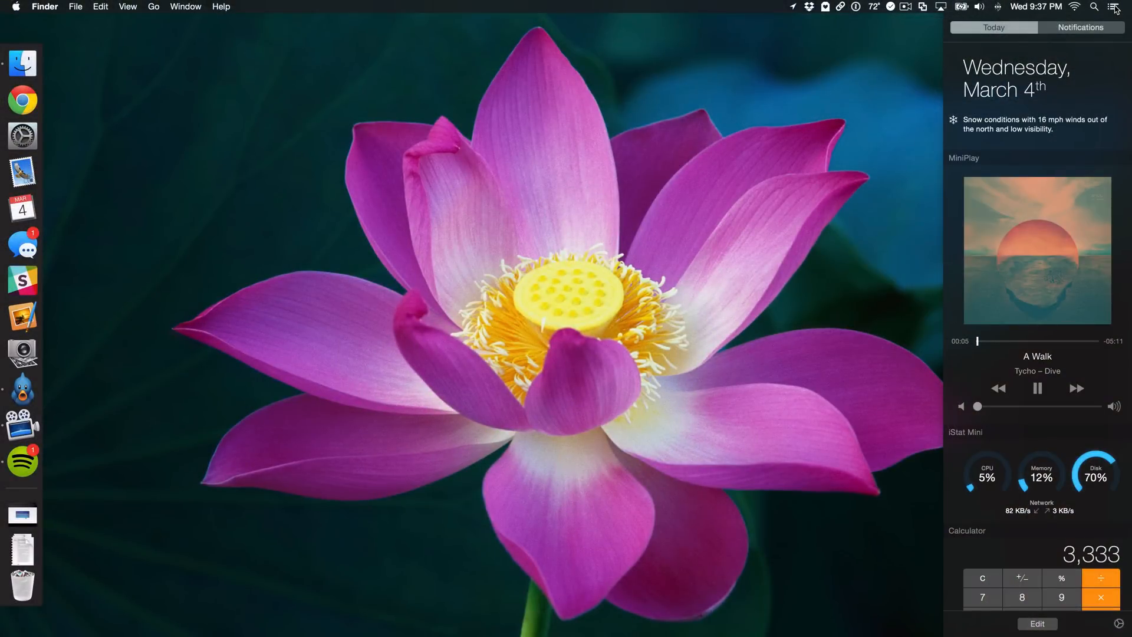
pyautogui.click(1114, 6)
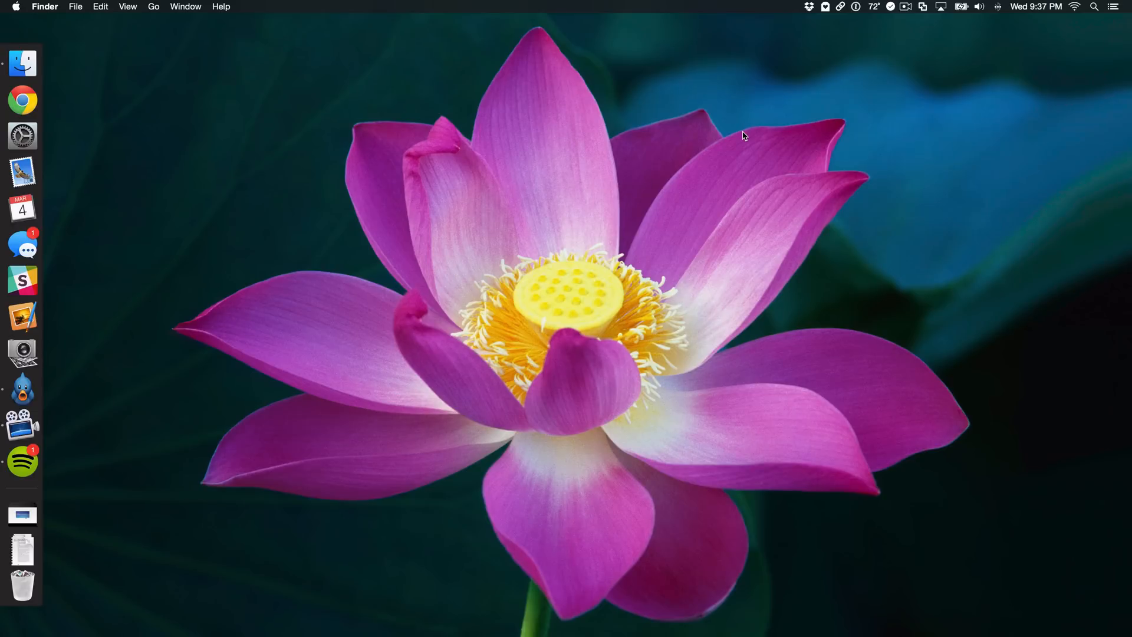
pyautogui.moveTo(593, 147)
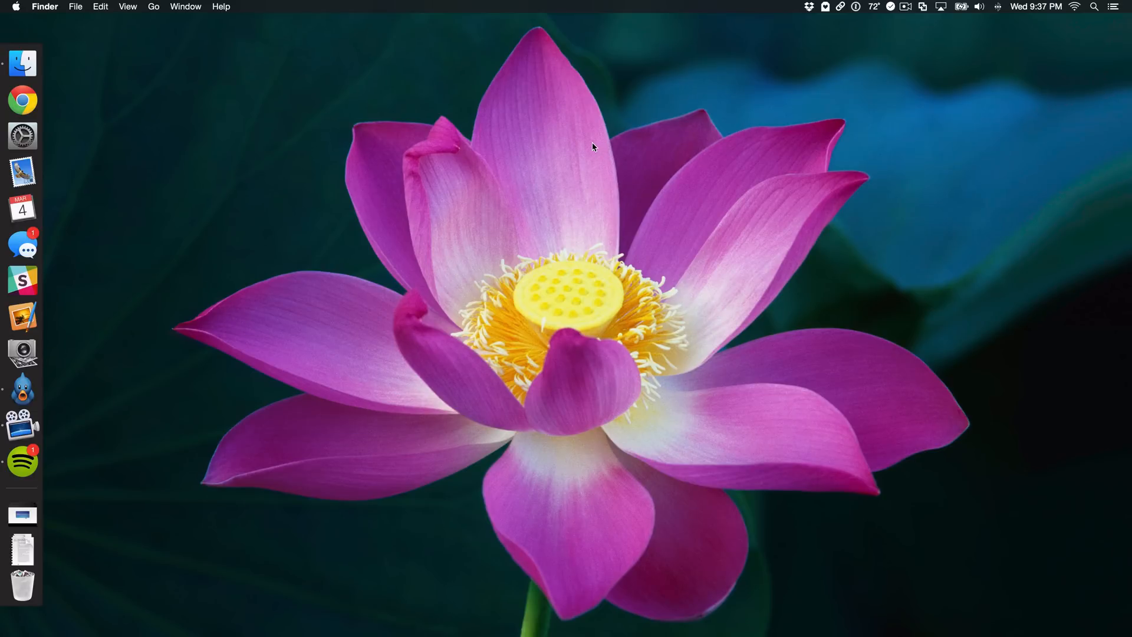
pyautogui.moveTo(112, 148)
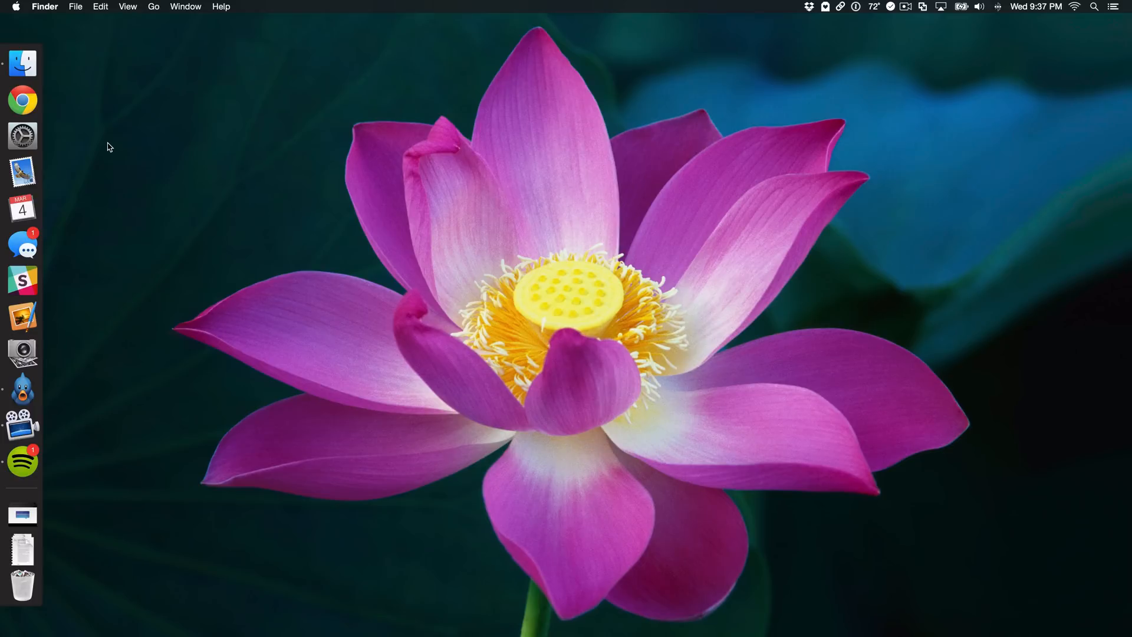
pyautogui.moveTo(39, 148)
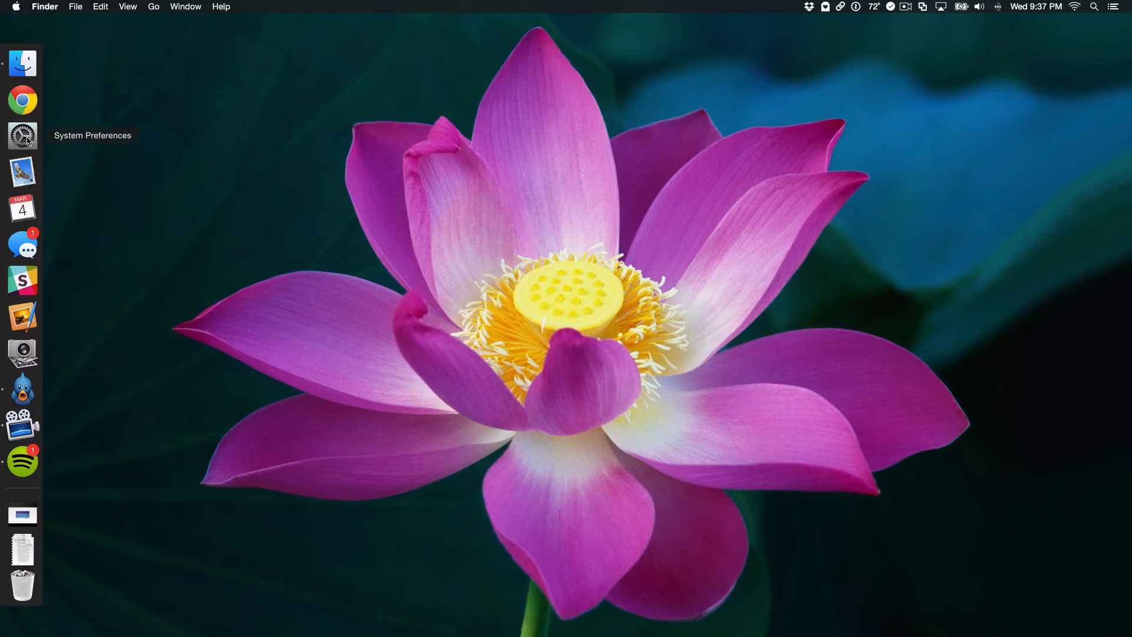
pyautogui.click(22, 135)
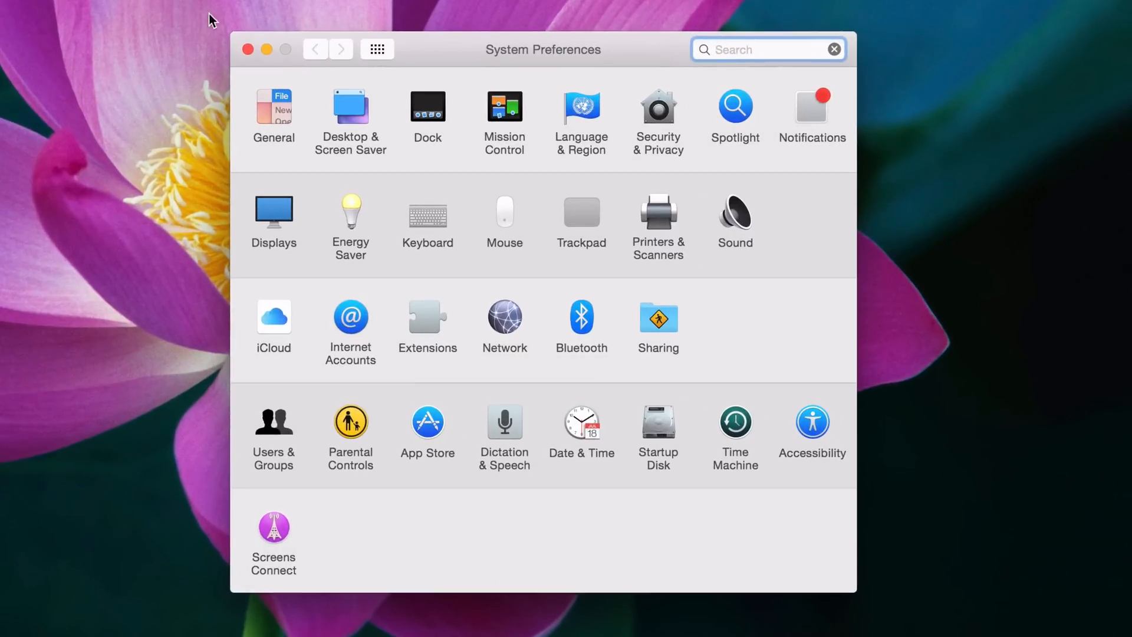
pyautogui.moveTo(428, 213)
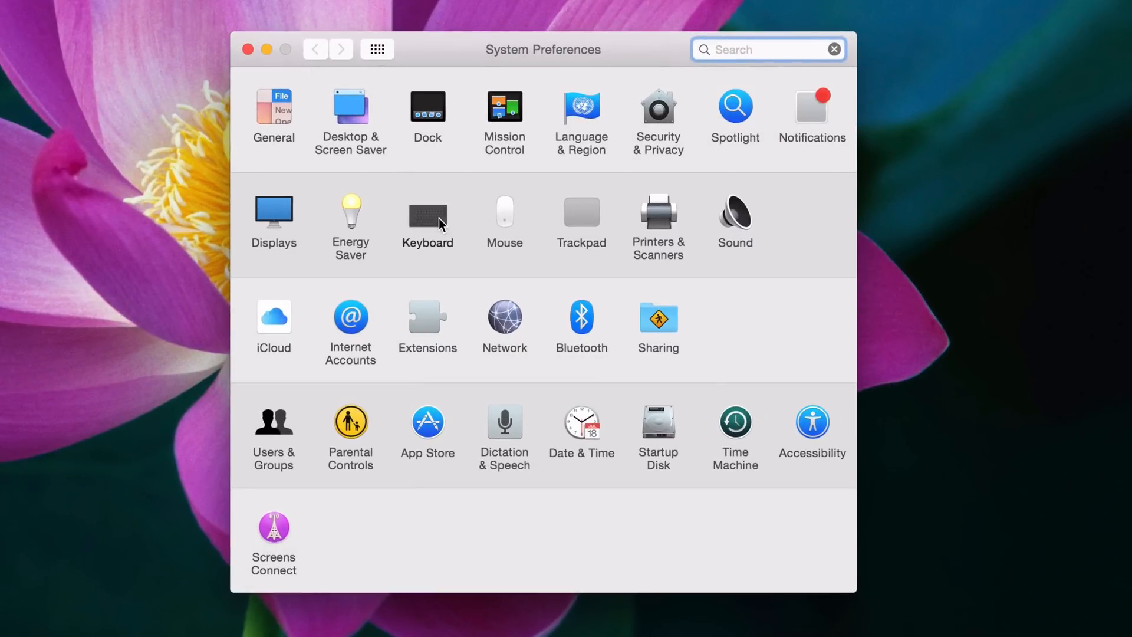
pyautogui.click(427, 213)
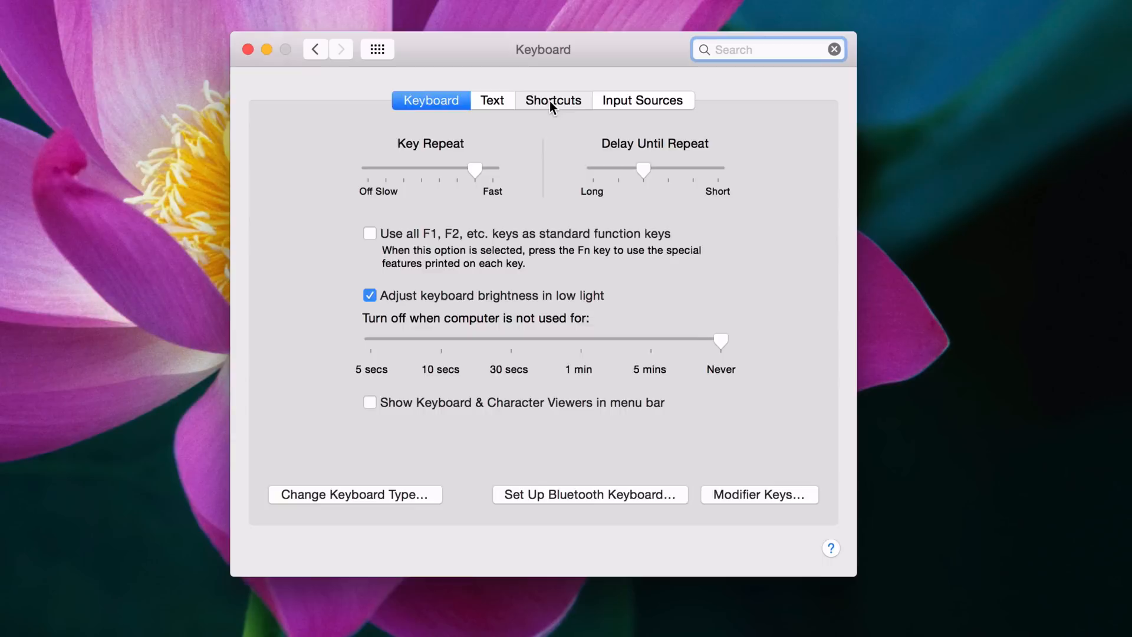
# - Under Keyboard Shortcuts > Mission Control, select and enable Show Notification Center
pyautogui.click(553, 100)
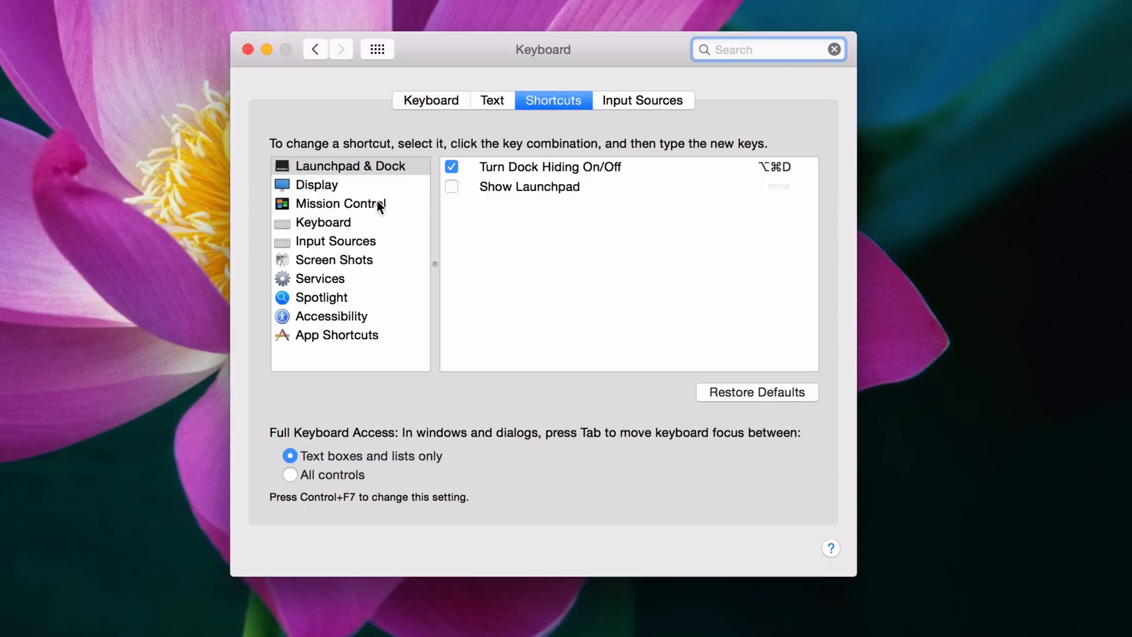
pyautogui.click(341, 203)
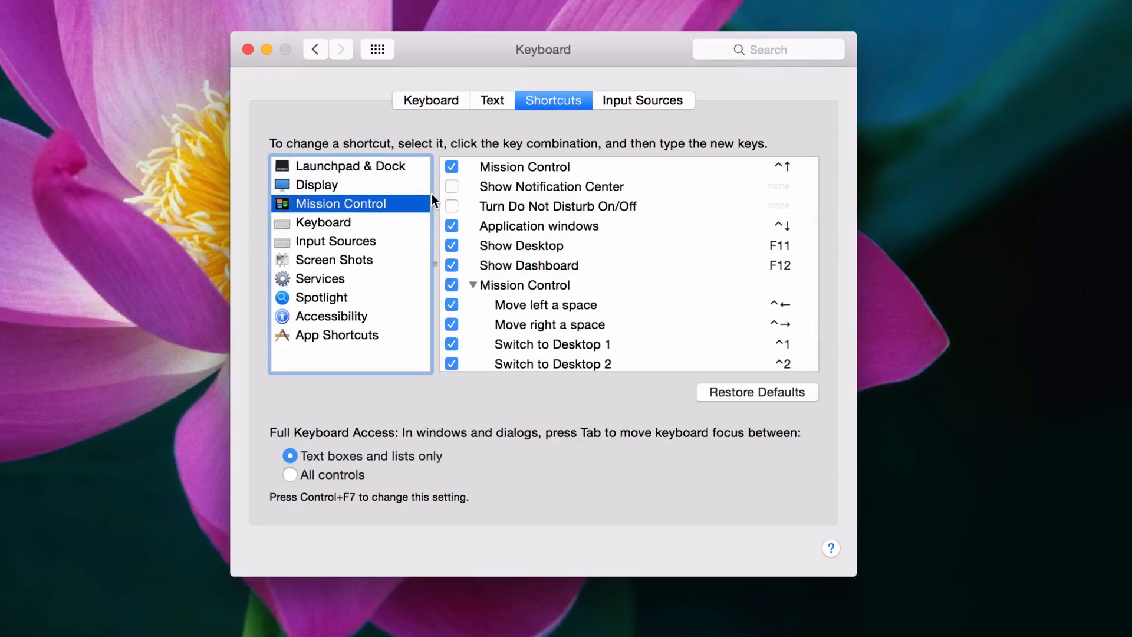
pyautogui.click(551, 187)
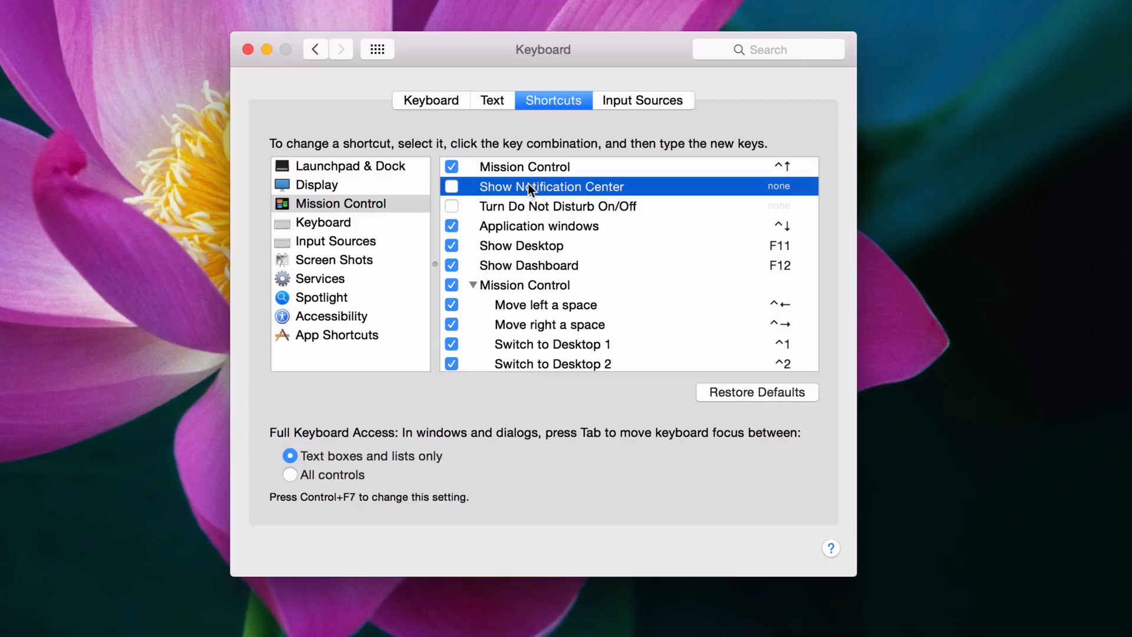
pyautogui.moveTo(559, 189)
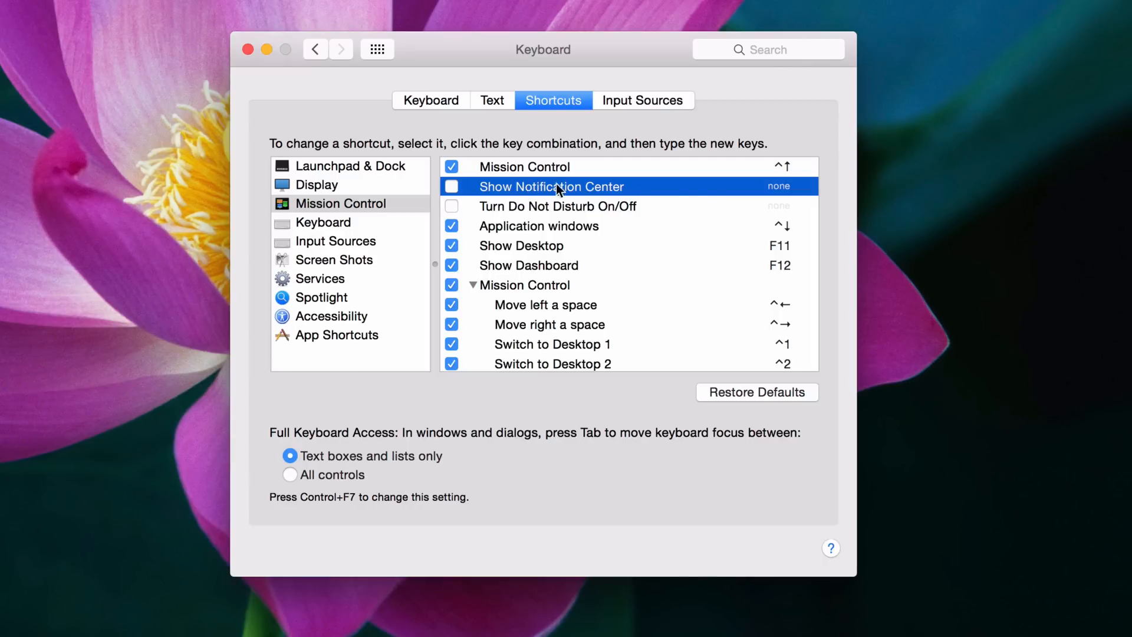
pyautogui.moveTo(788, 192)
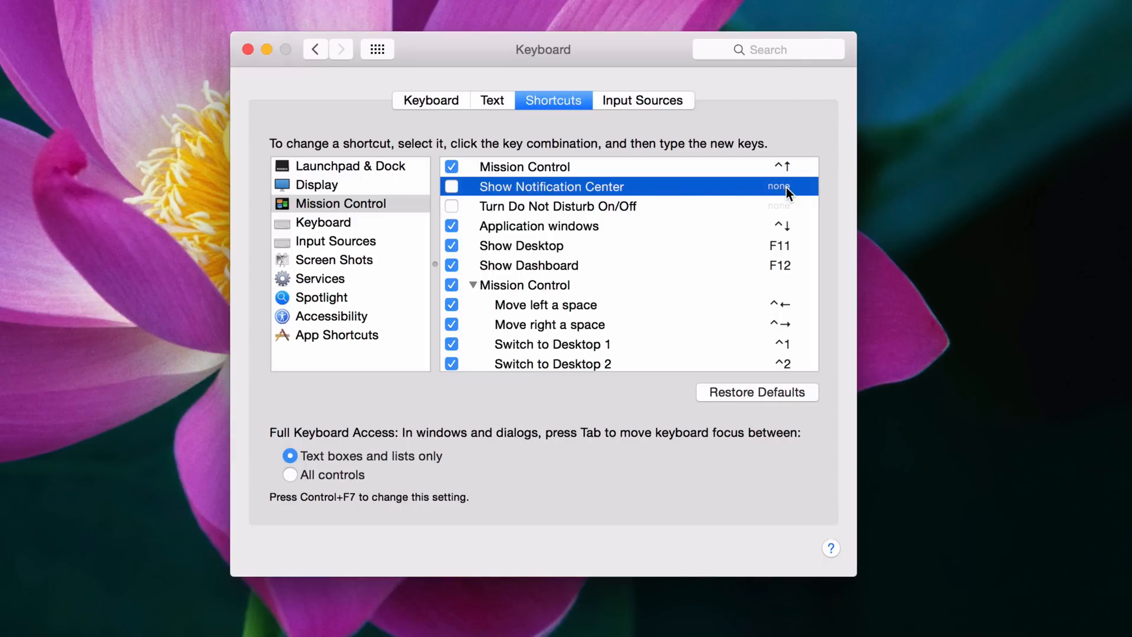
pyautogui.moveTo(534, 199)
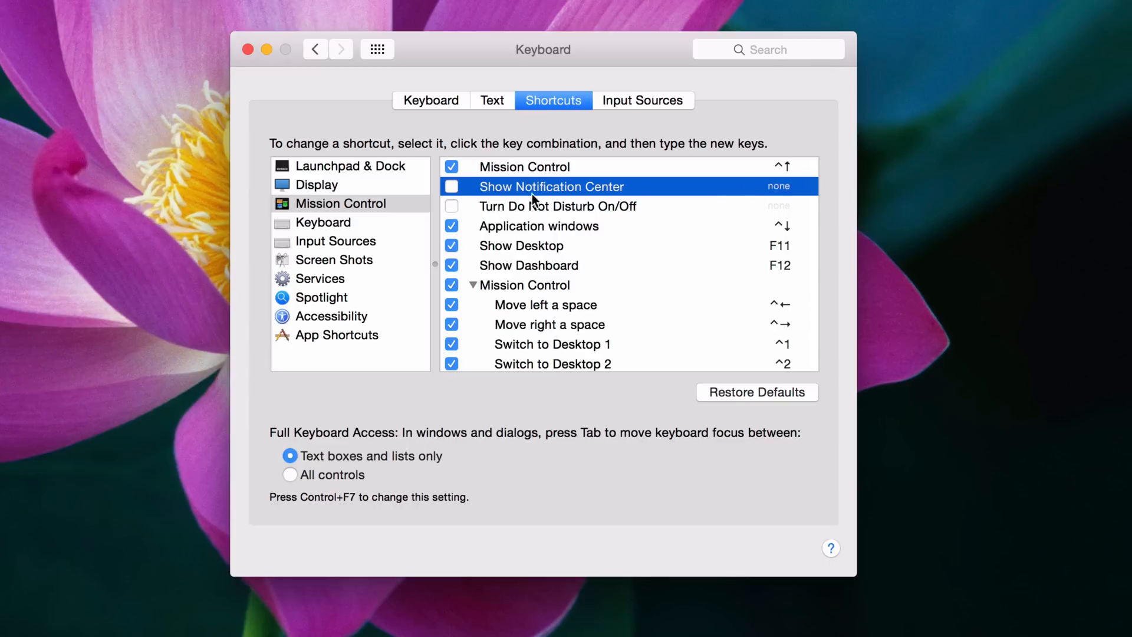
pyautogui.click(451, 186)
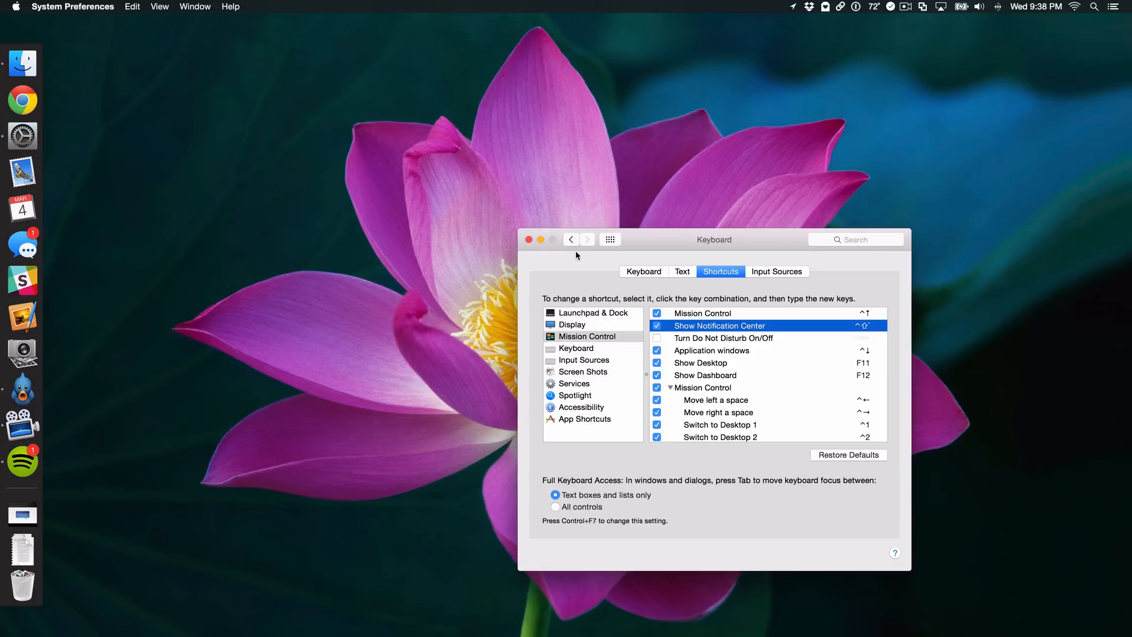
# - Close System Preferences, then open and dismiss Notification Center from the menu bar
pyautogui.click(528, 239)
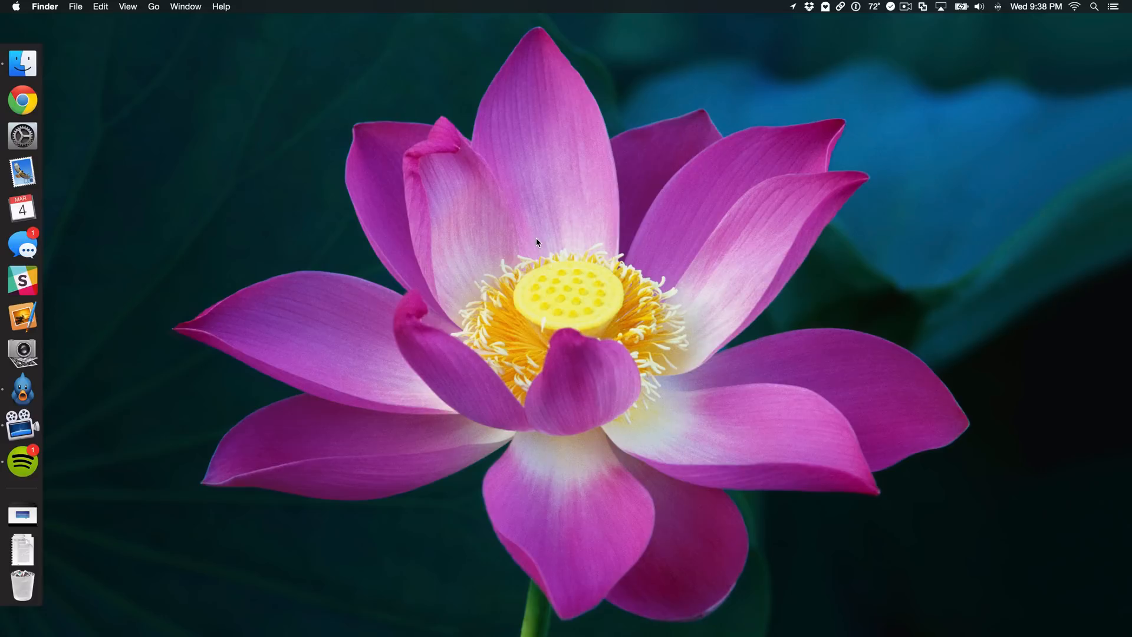
pyautogui.moveTo(1059, 71)
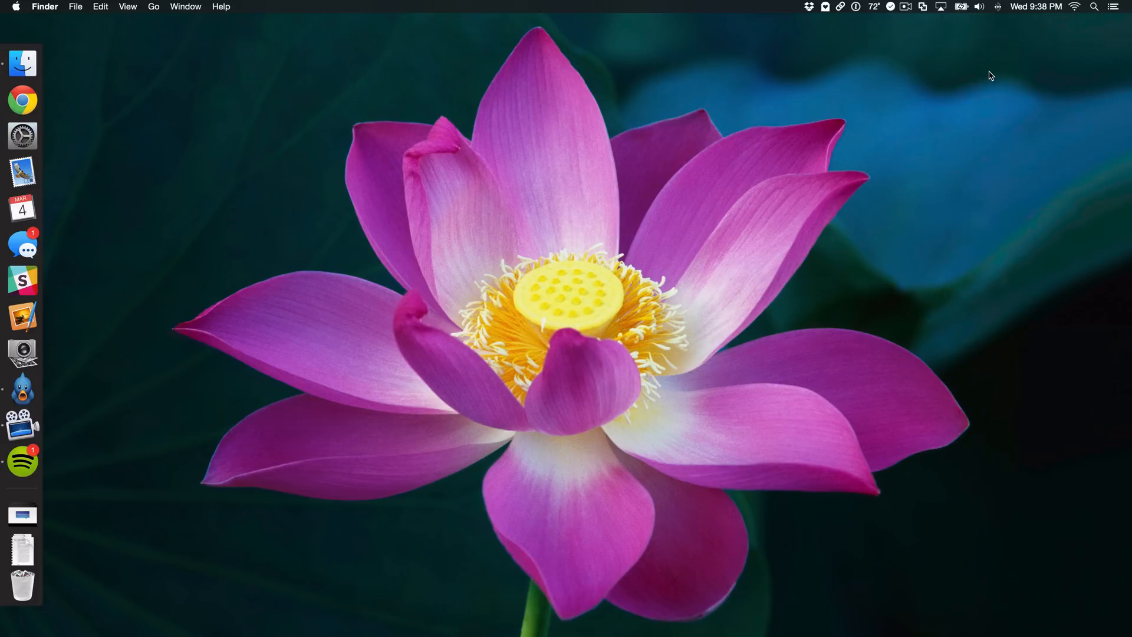
pyautogui.click(1115, 6)
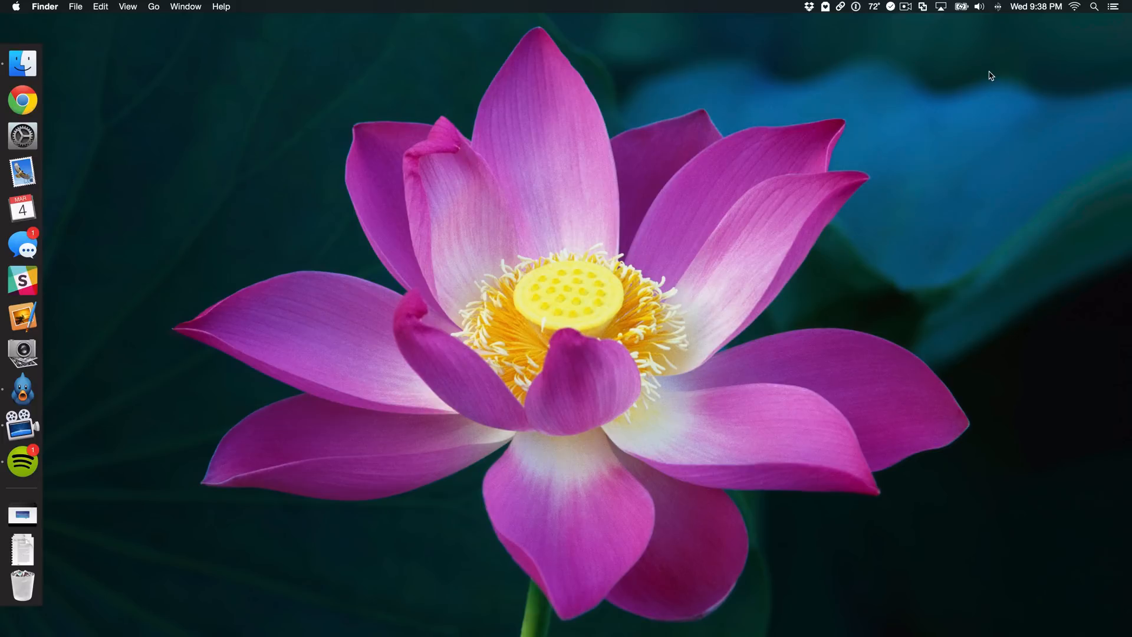
pyautogui.click(1119, 7)
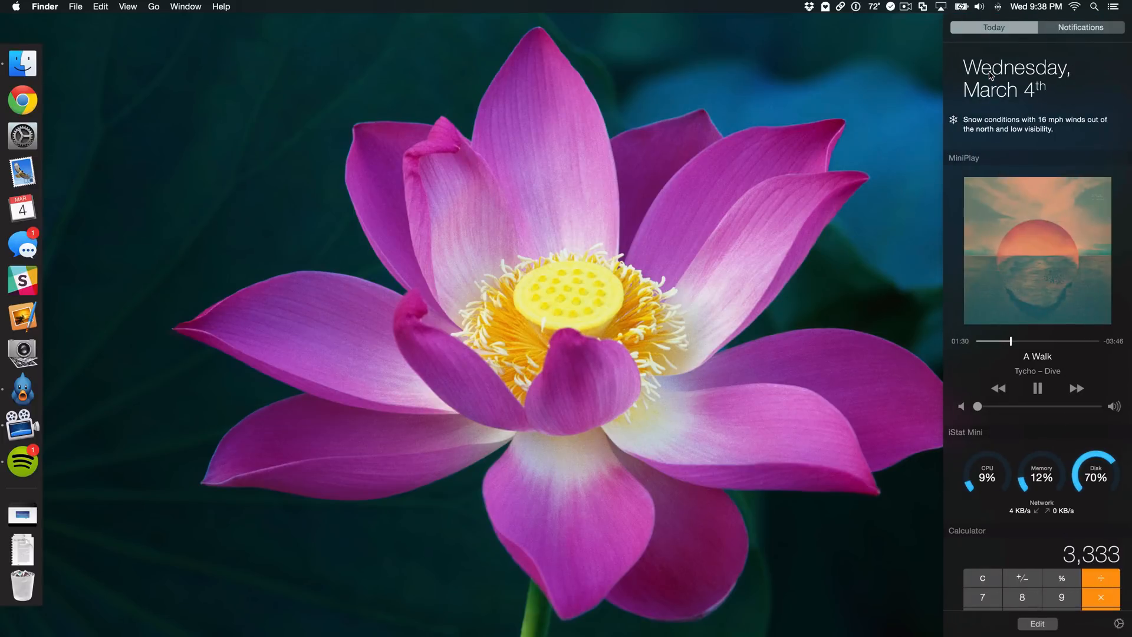
pyautogui.click(1120, 7)
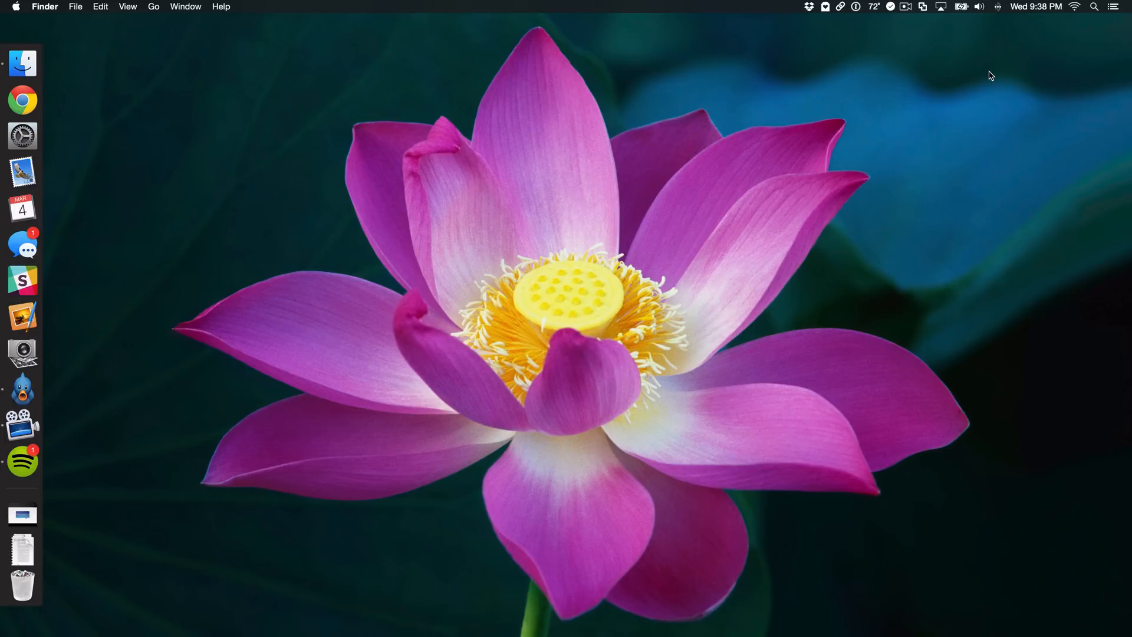
pyautogui.click(1122, 6)
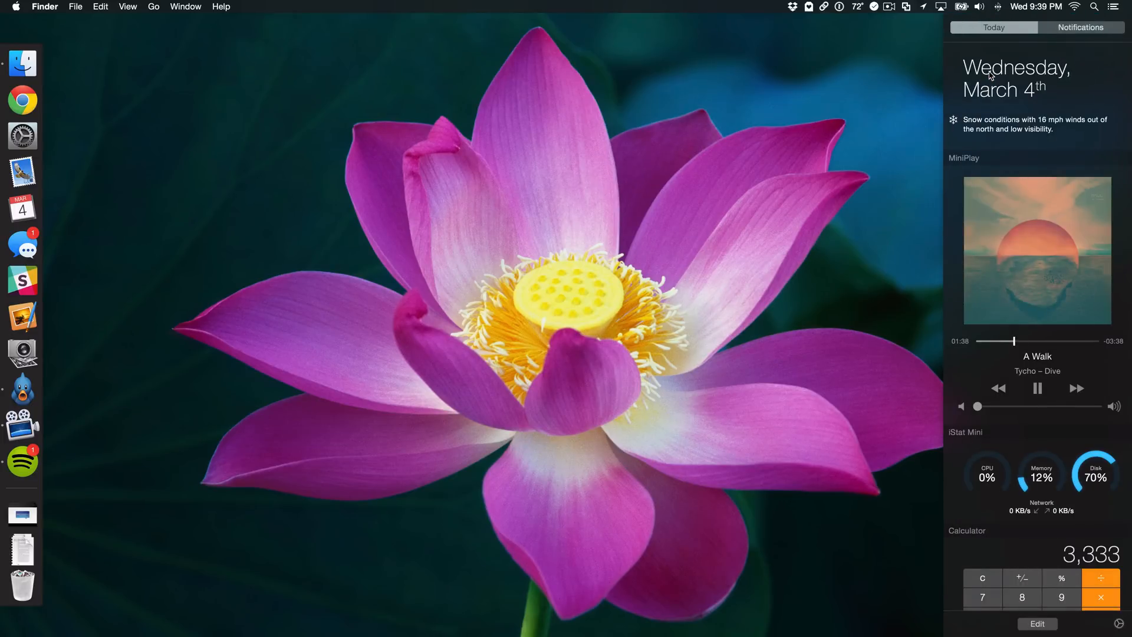